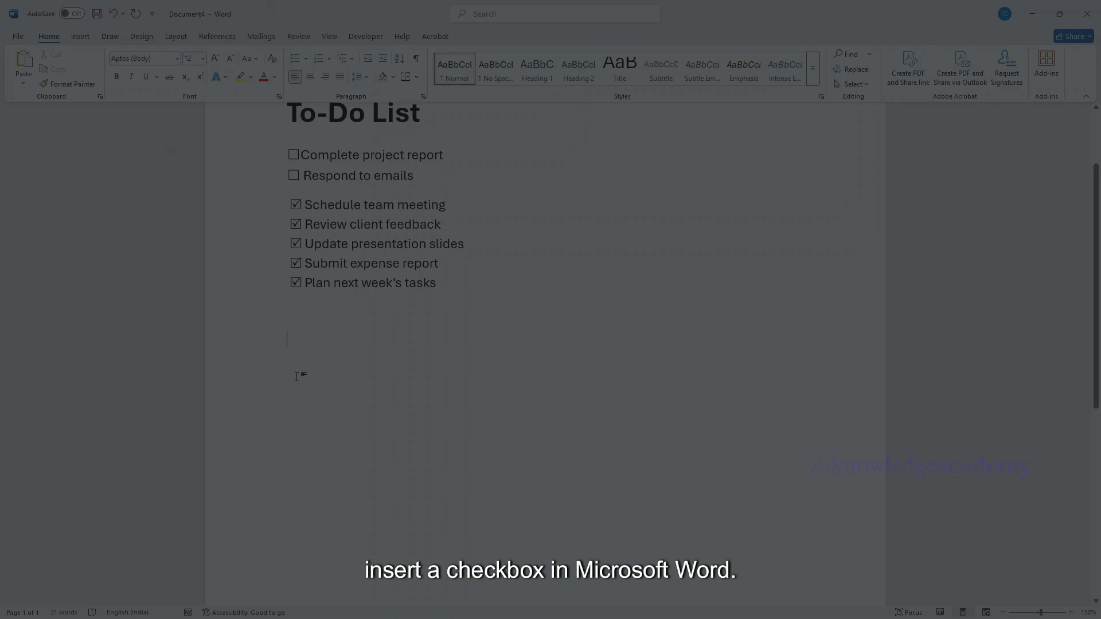
Leave the to-do list preview and start a new blank document (Document5).
key(ctrl+v)
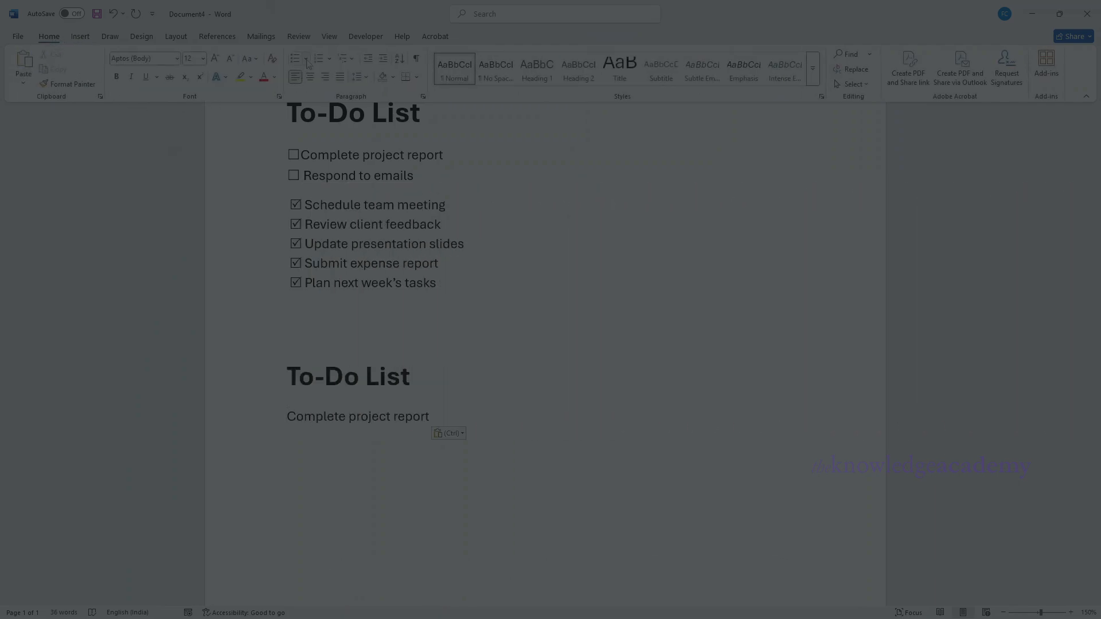
click(297, 59)
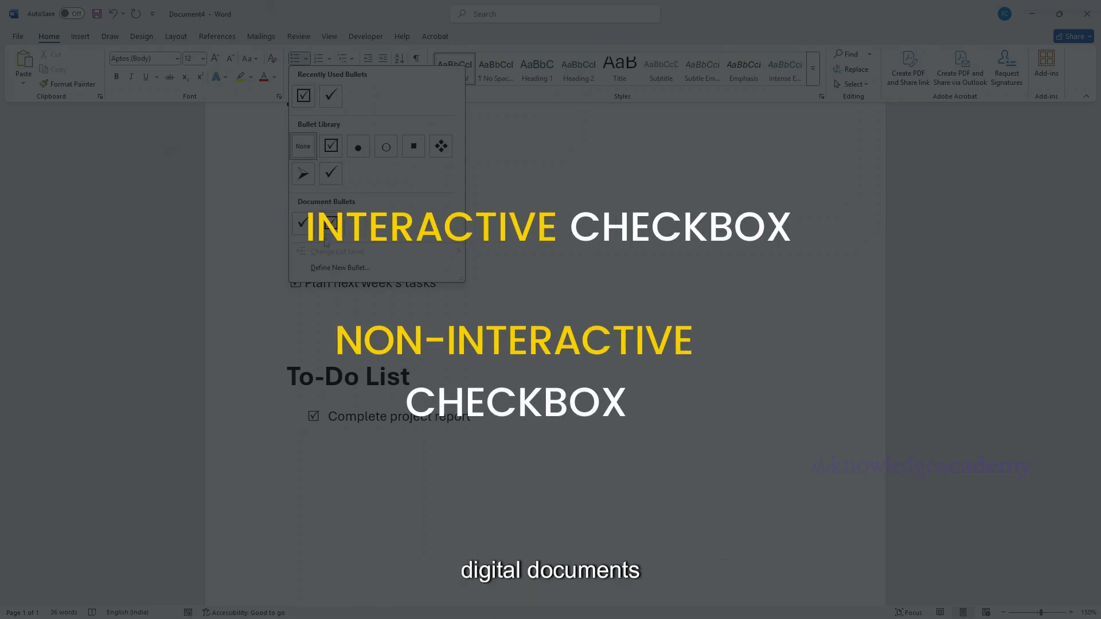
click(339, 268)
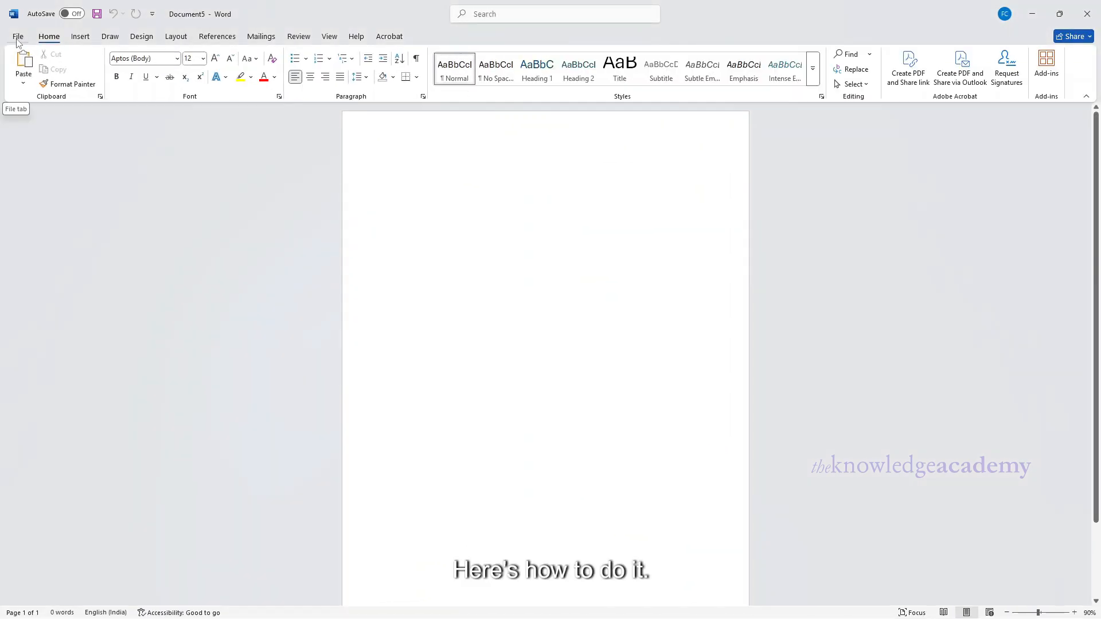
Turn on the Developer tab in Word Options' Customize Ribbon main tabs list.
click(18, 35)
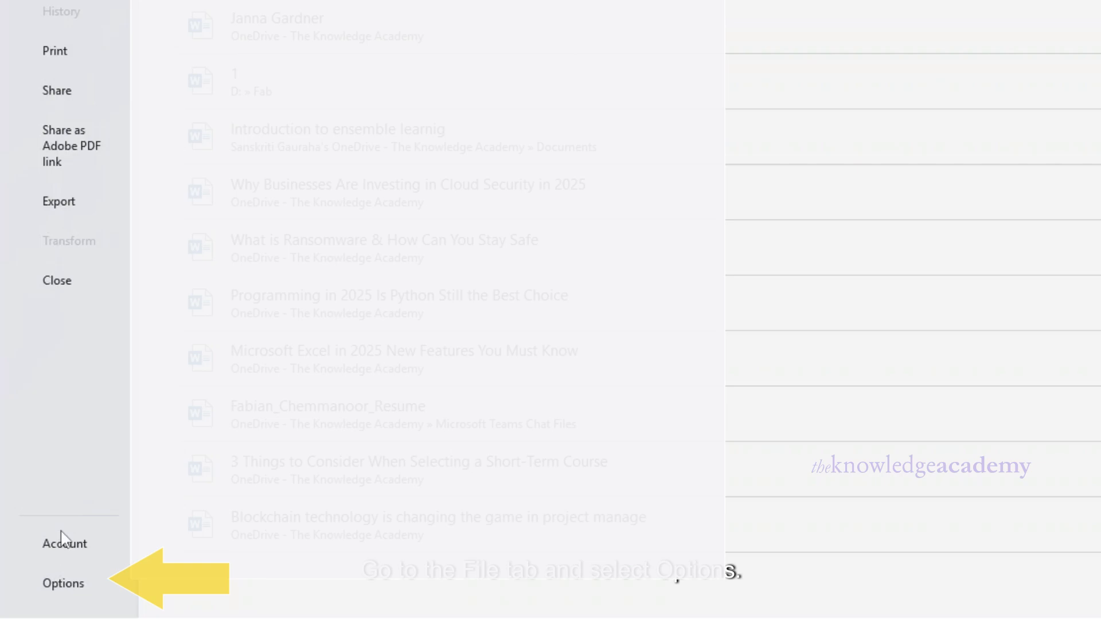
click(63, 582)
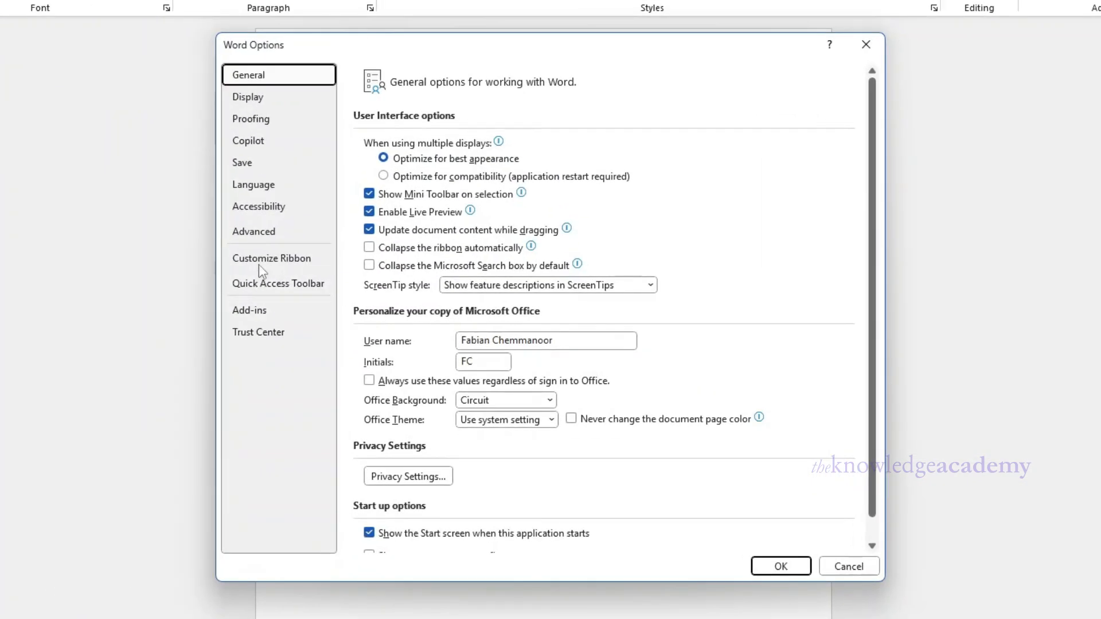
click(272, 258)
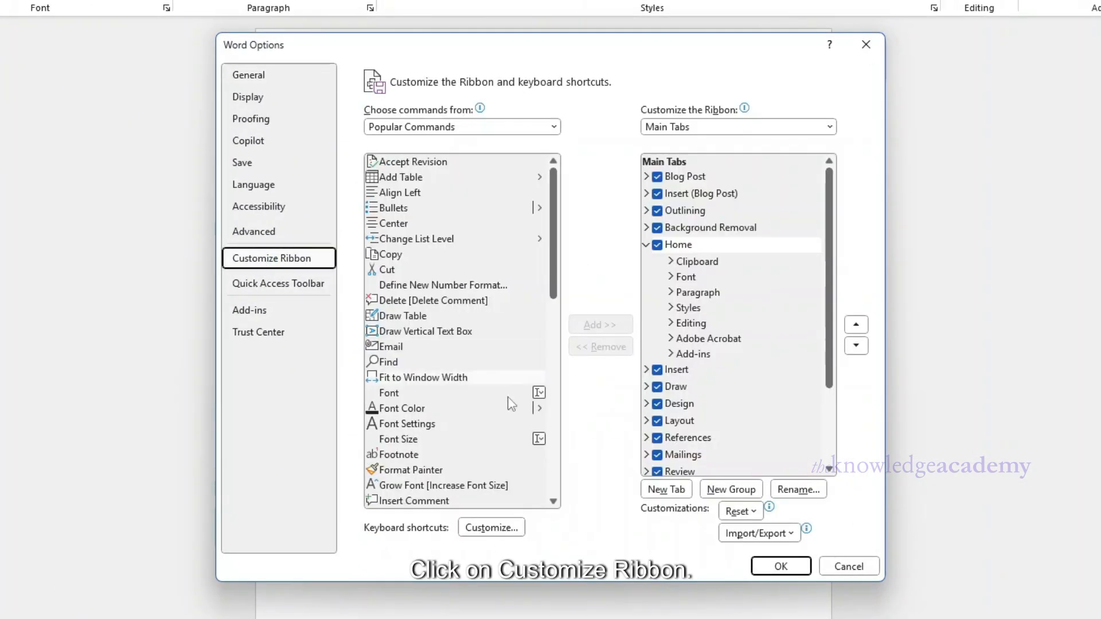
scroll(down, 3)
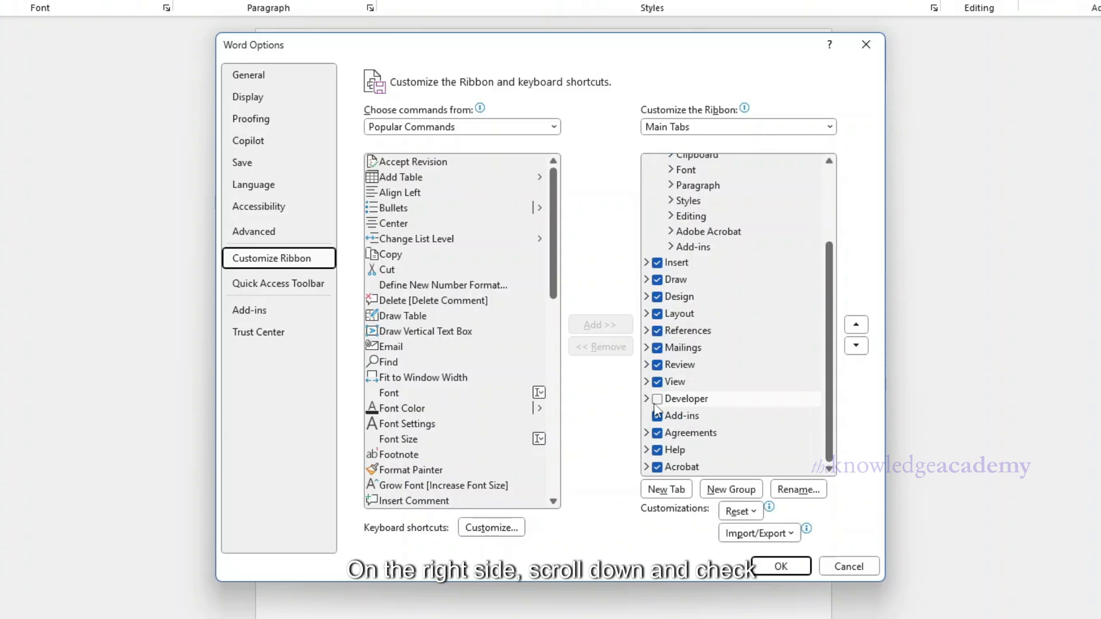
click(657, 399)
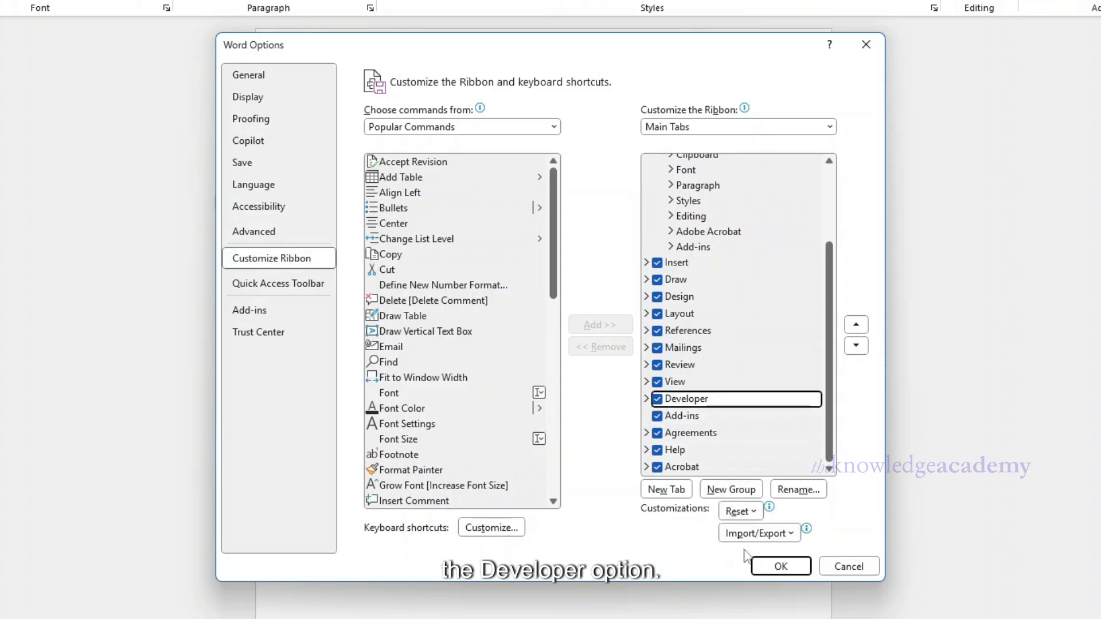
click(780, 566)
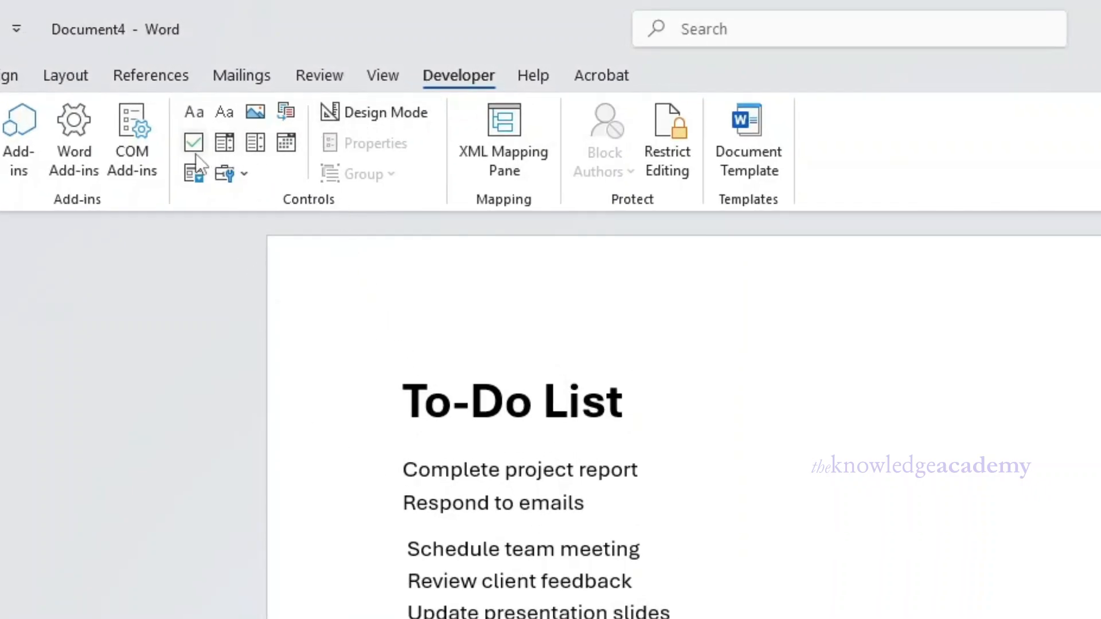
Add a Check Box Content Control before 'Complete project report'.
click(193, 141)
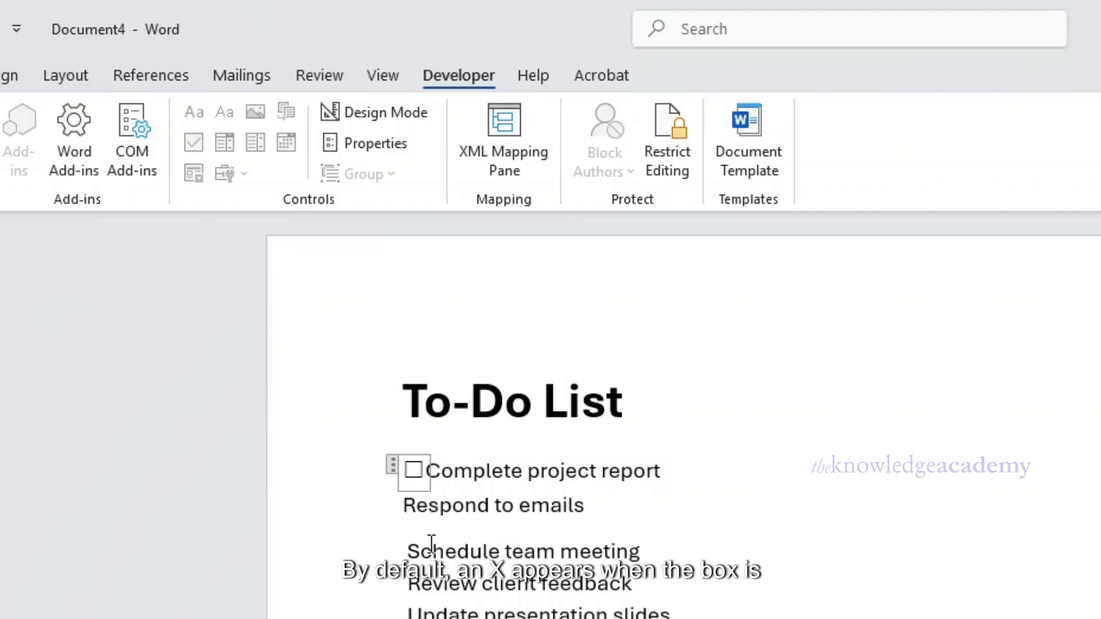
click(413, 470)
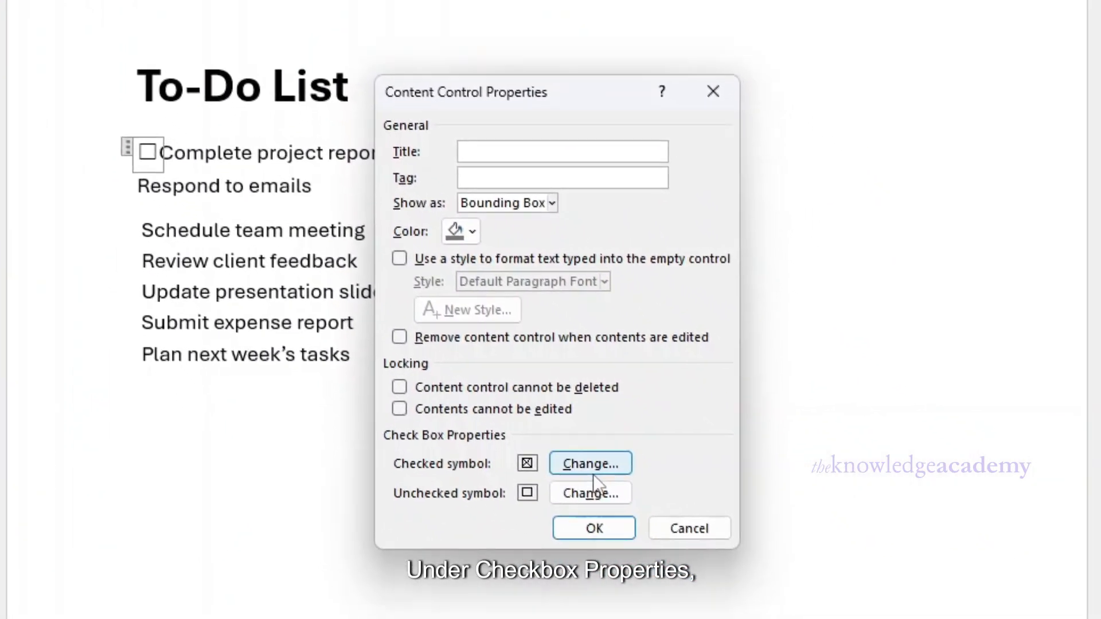
Set the checkbox's checked symbol to Wingdings 2 character 82, a boxed checkmark.
click(590, 463)
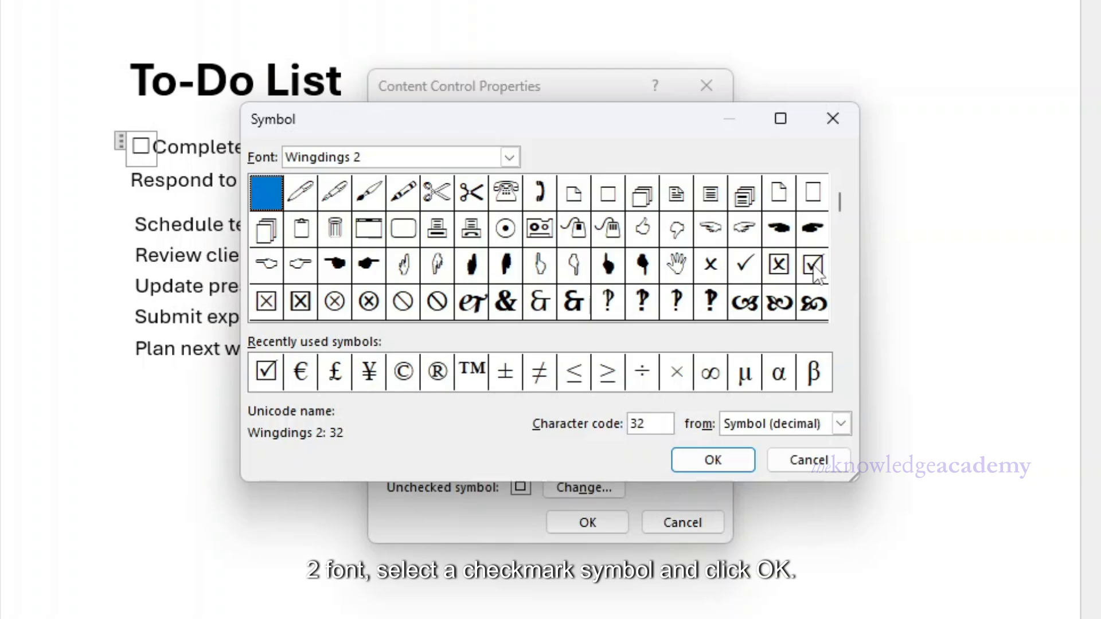
click(813, 265)
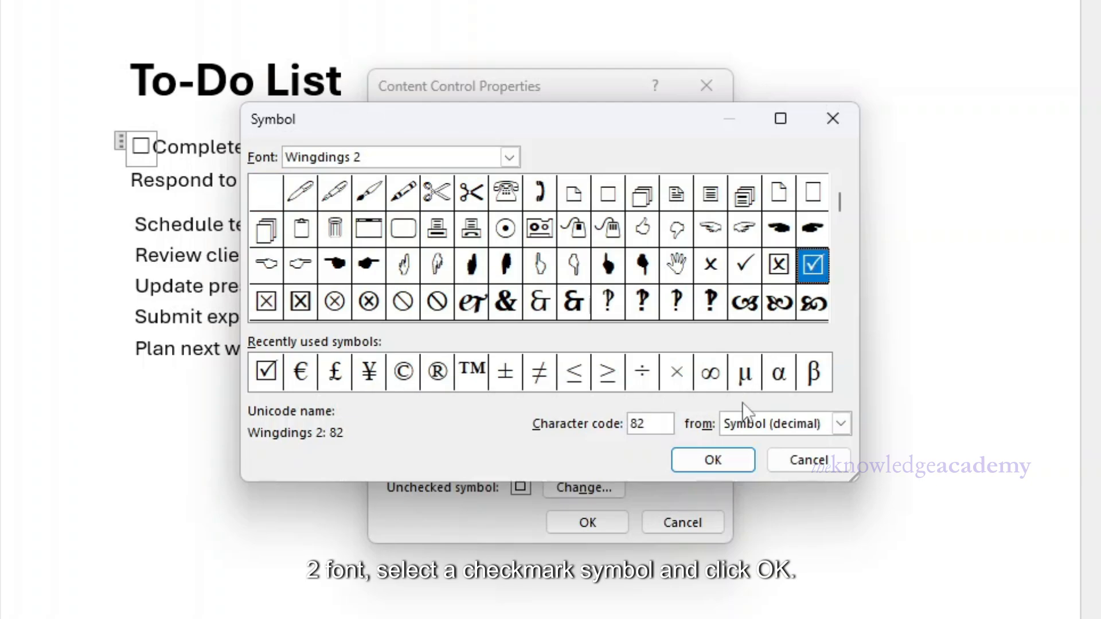
click(711, 460)
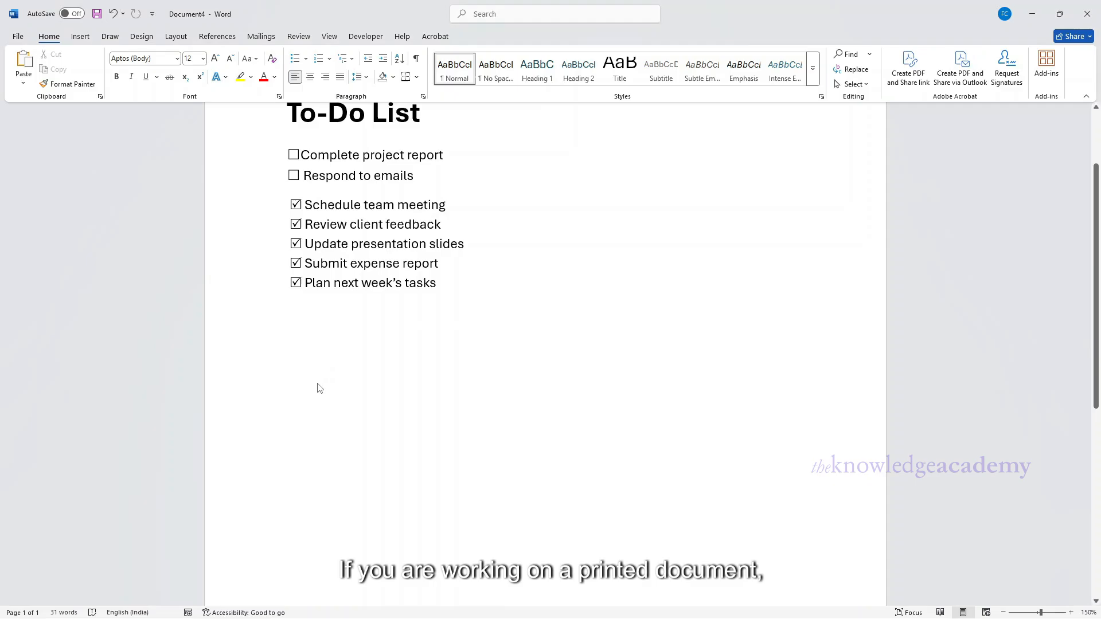
Paste a second copy of the list and define a Wingdings 2 boxed-checkmark bullet.
key(ctrl+v)
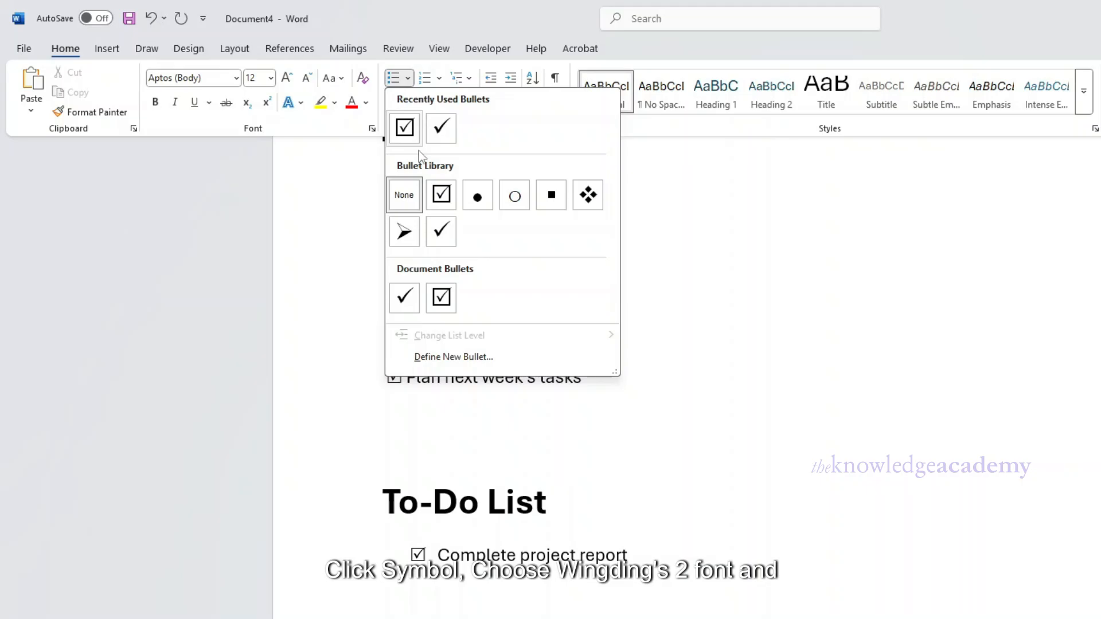
click(454, 357)
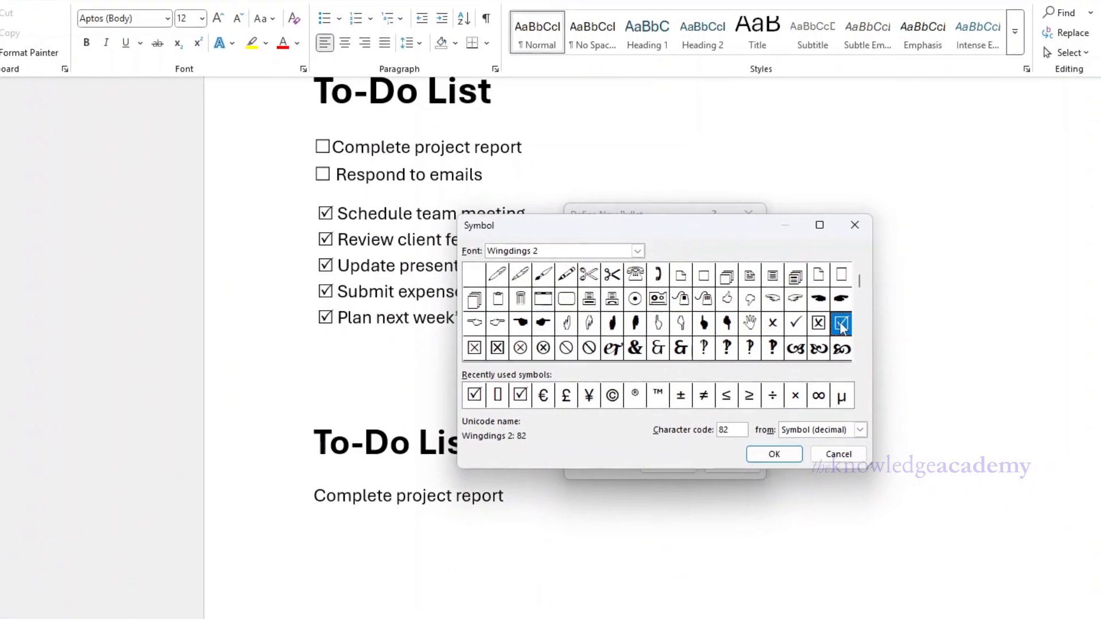
click(774, 454)
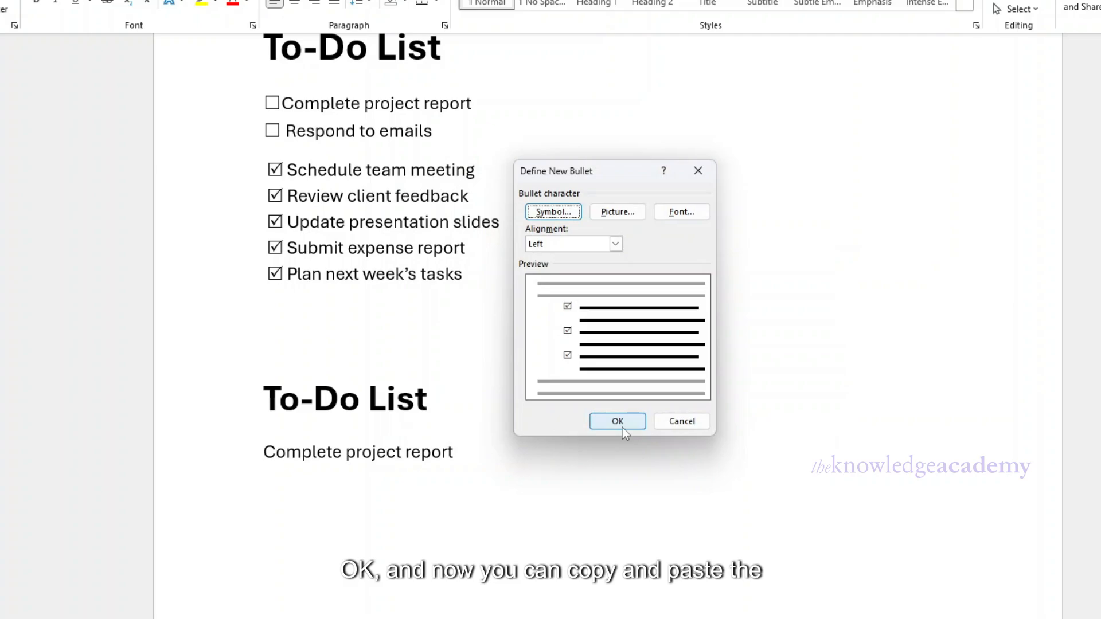
click(617, 421)
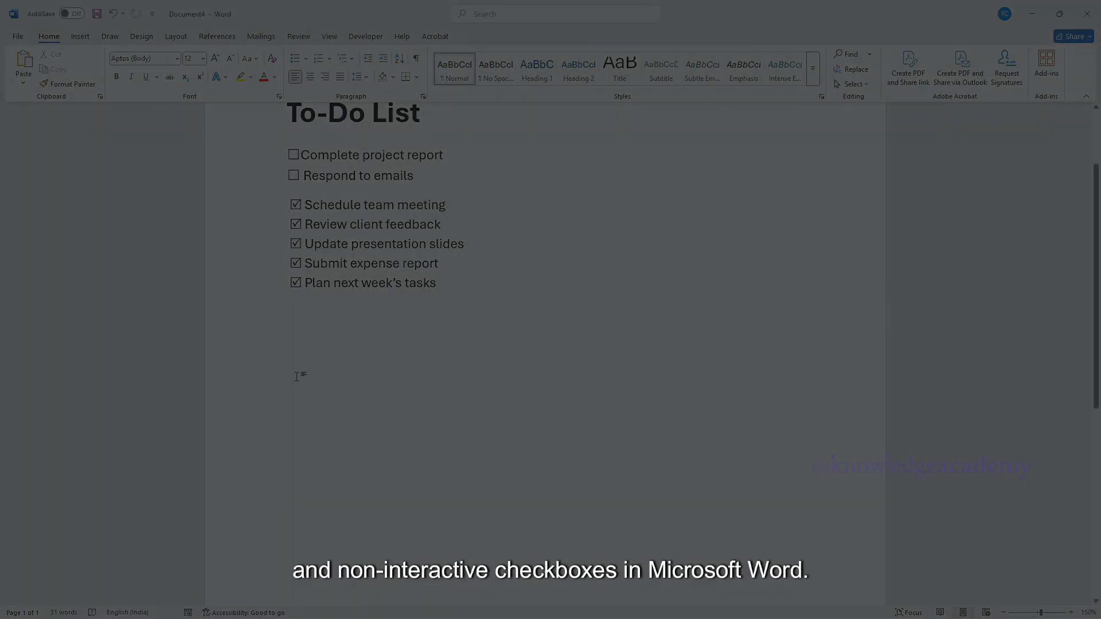
key(ctrl+v)
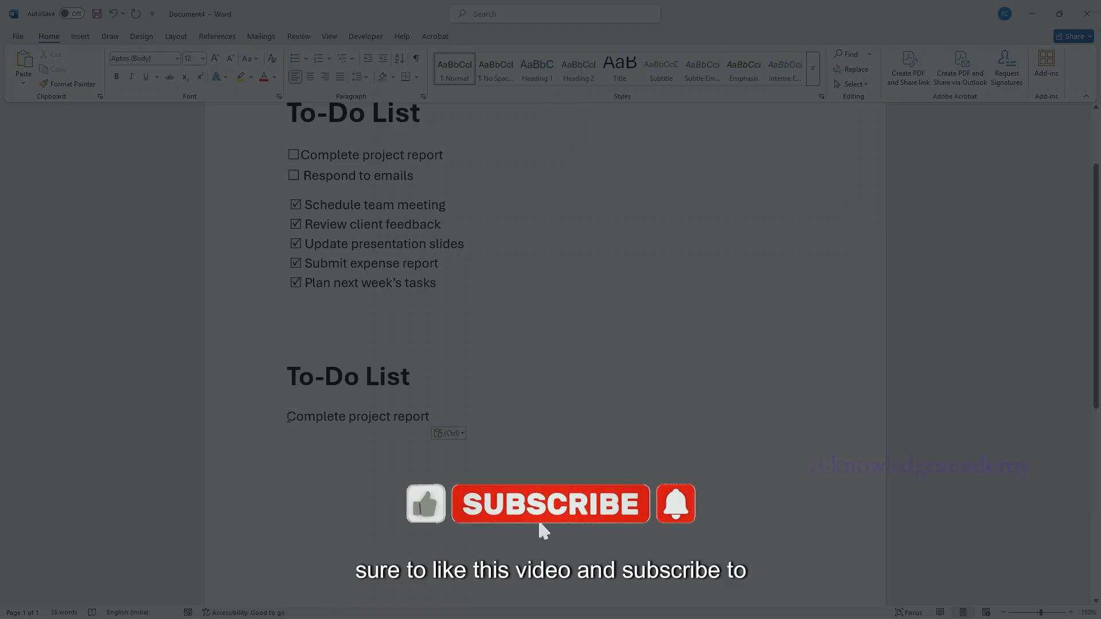
click(549, 504)
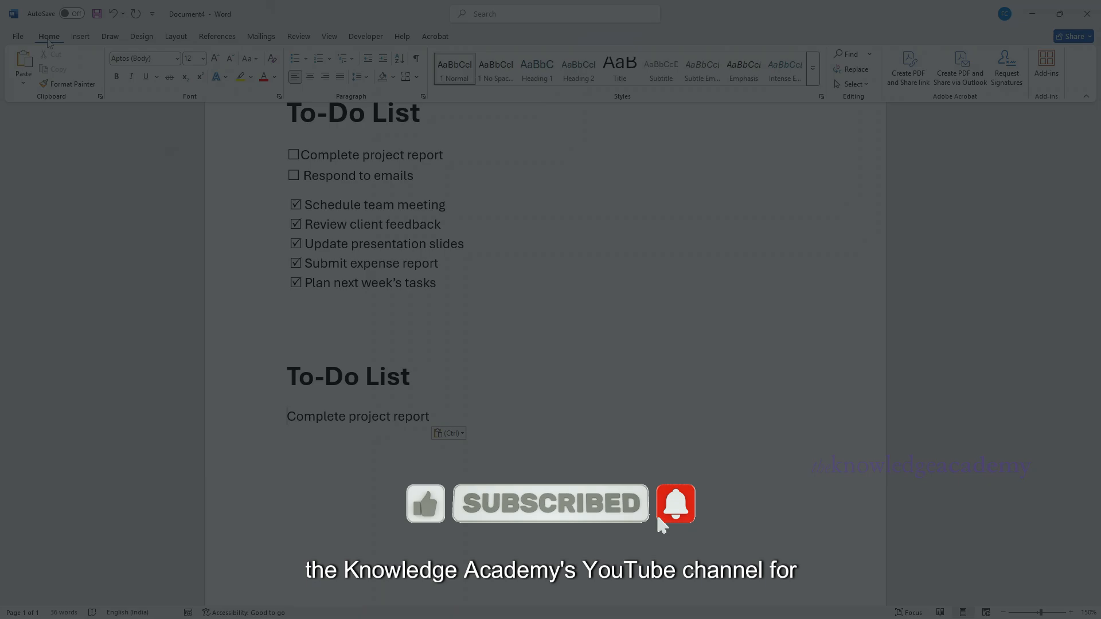